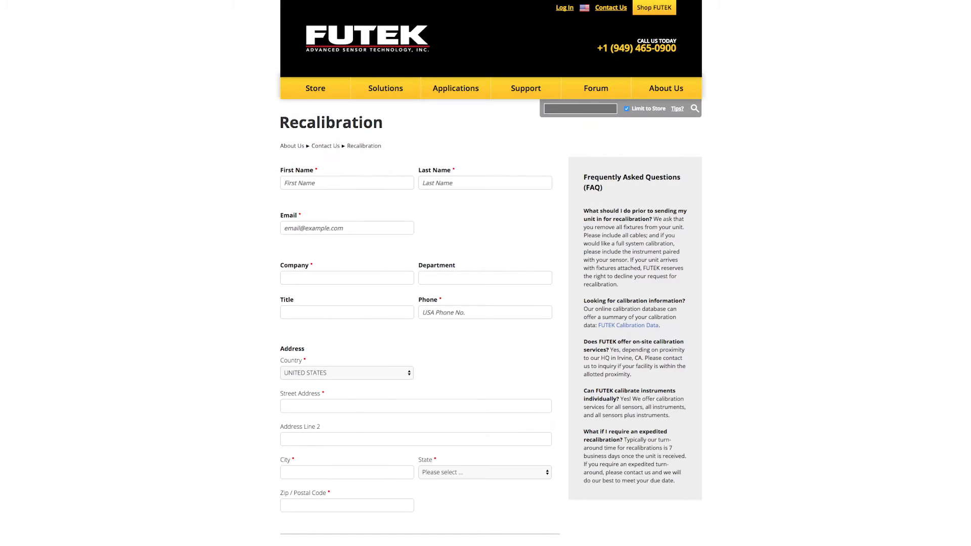
Reach the USB2xx-Series support page from the manuals page and download the USB520 spec sheet.
left_click(525, 88)
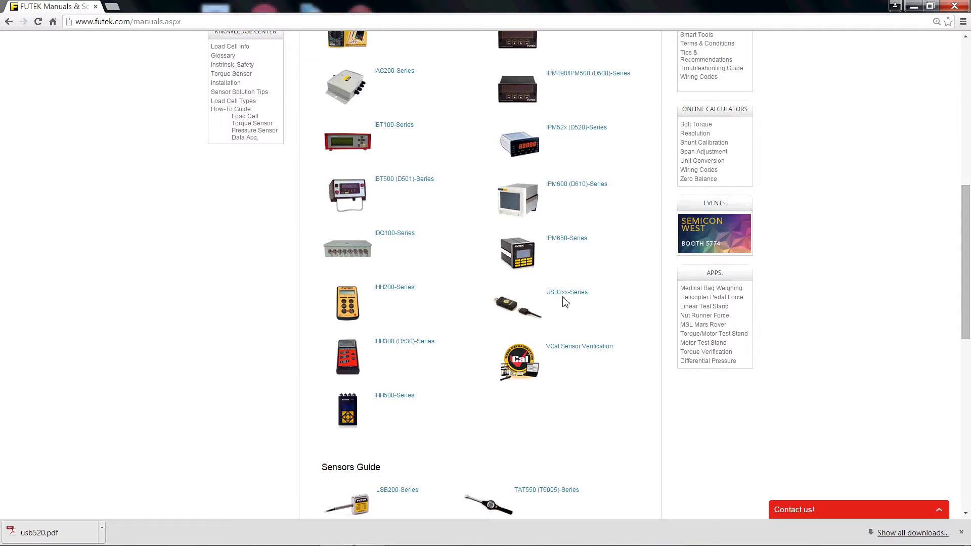
left_click(566, 291)
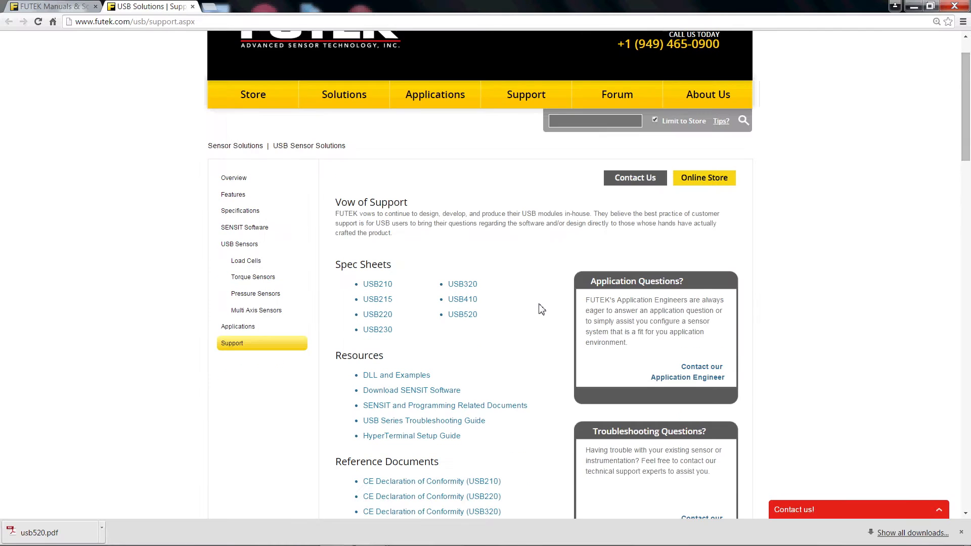
left_click(463, 314)
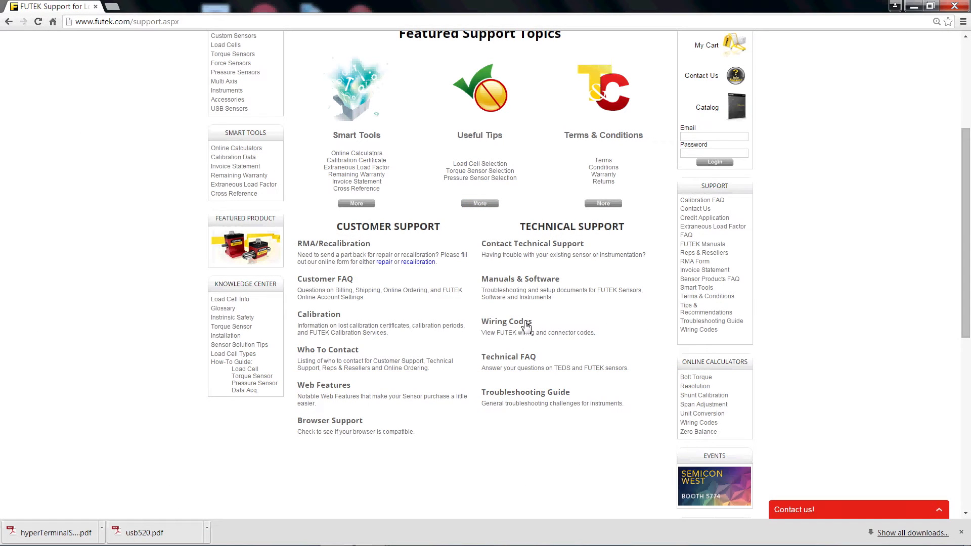
Look up the wiring code for an LSB Series LSB200 sensor with a USB520 instrument and enlarge the diagram.
left_click(507, 322)
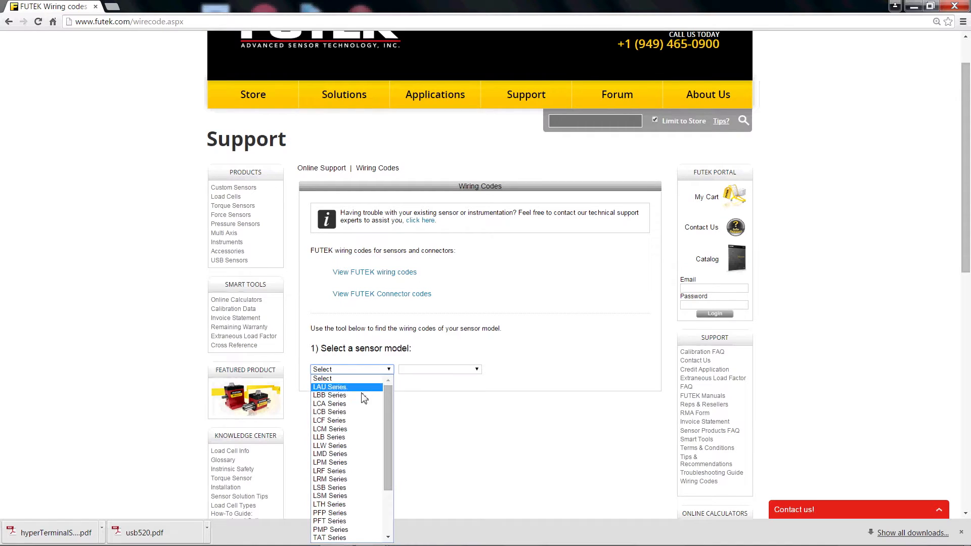
left_click(330, 488)
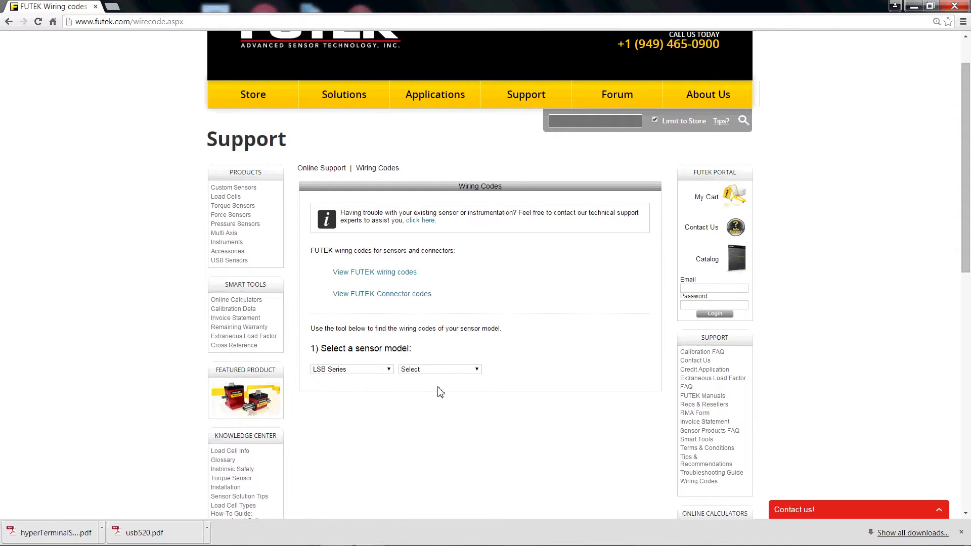
left_click(439, 369)
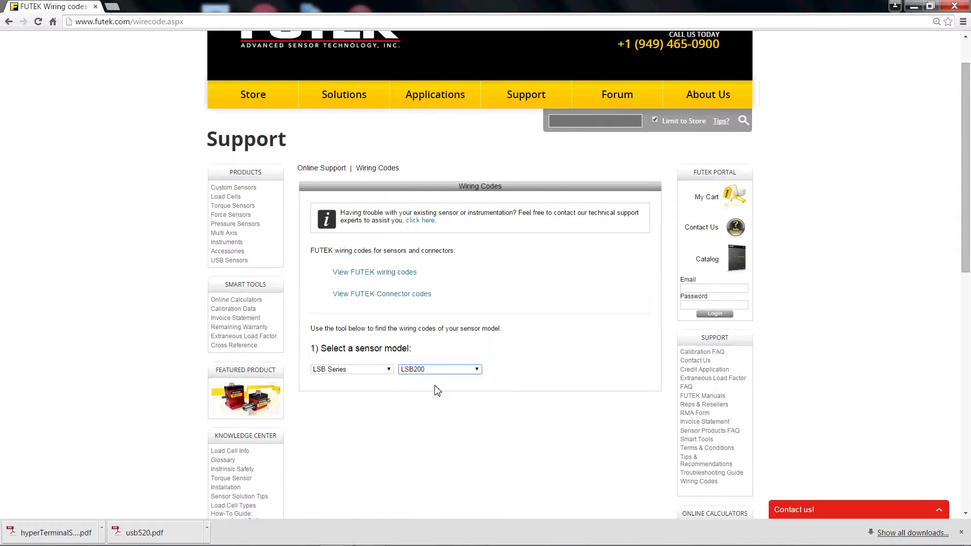
scroll("down", 3)
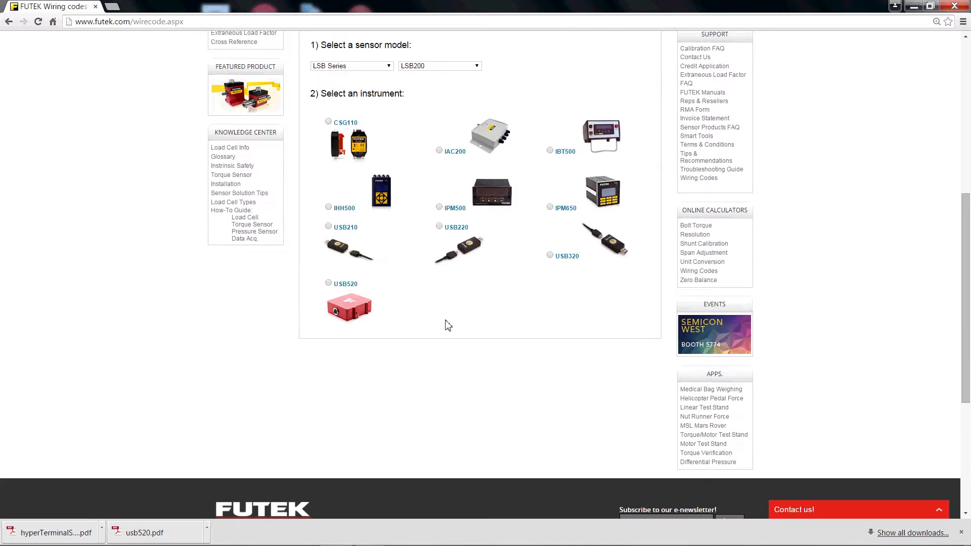
left_click(327, 283)
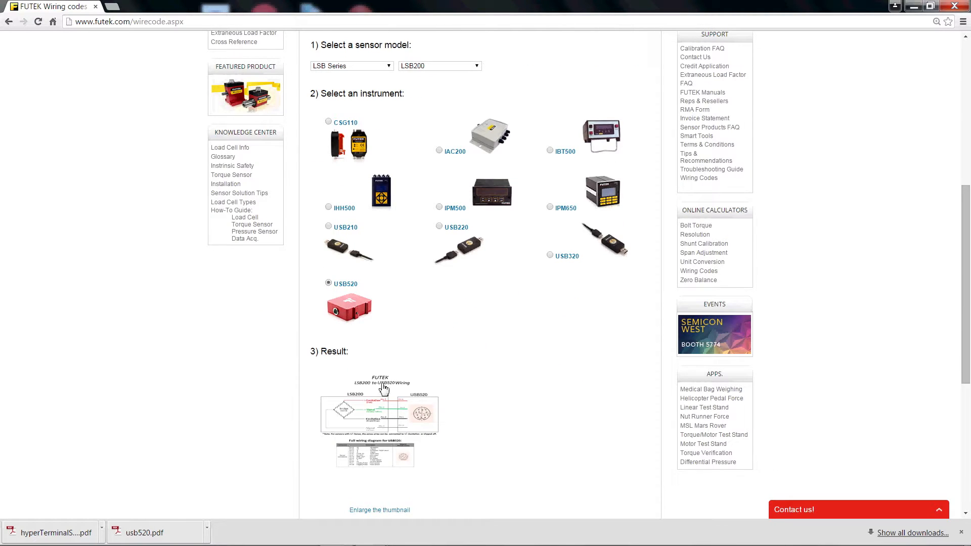
left_click(379, 510)
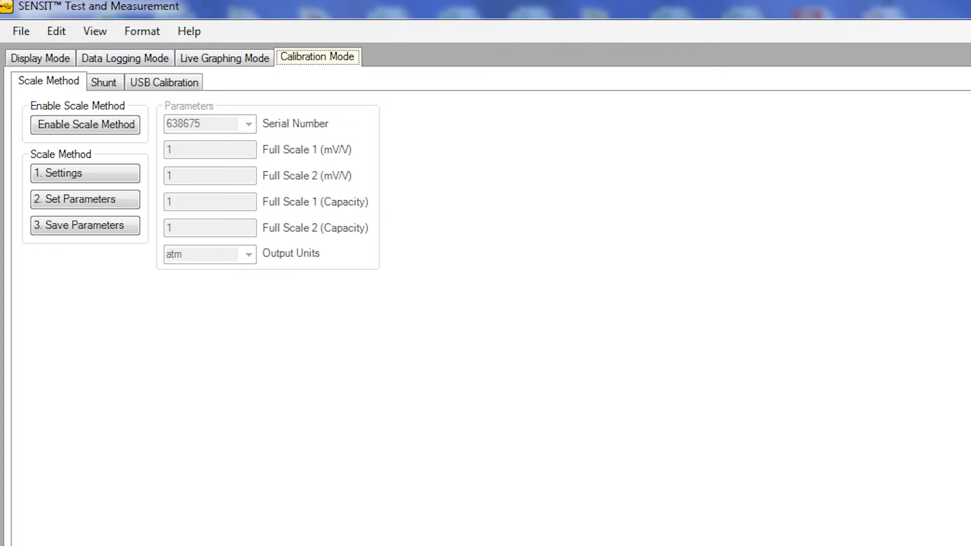
Enter Calibration Mode > Scale Method and unlock its parameter settings for editing.
left_click(318, 57)
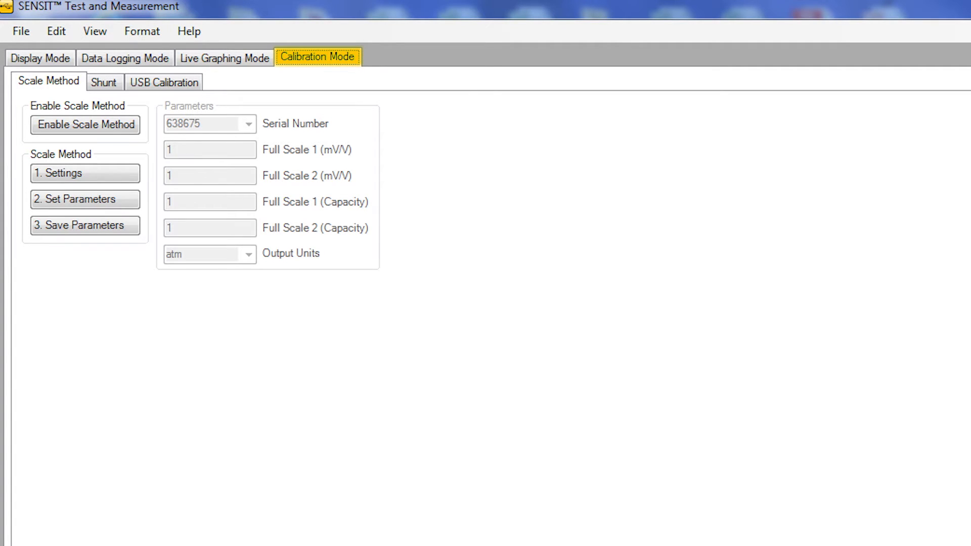
left_click(49, 81)
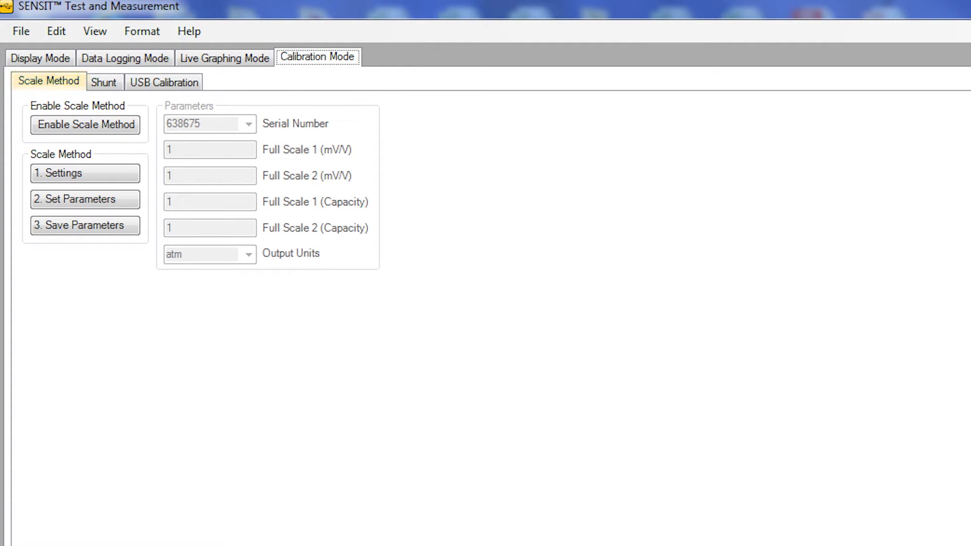
left_click(79, 200)
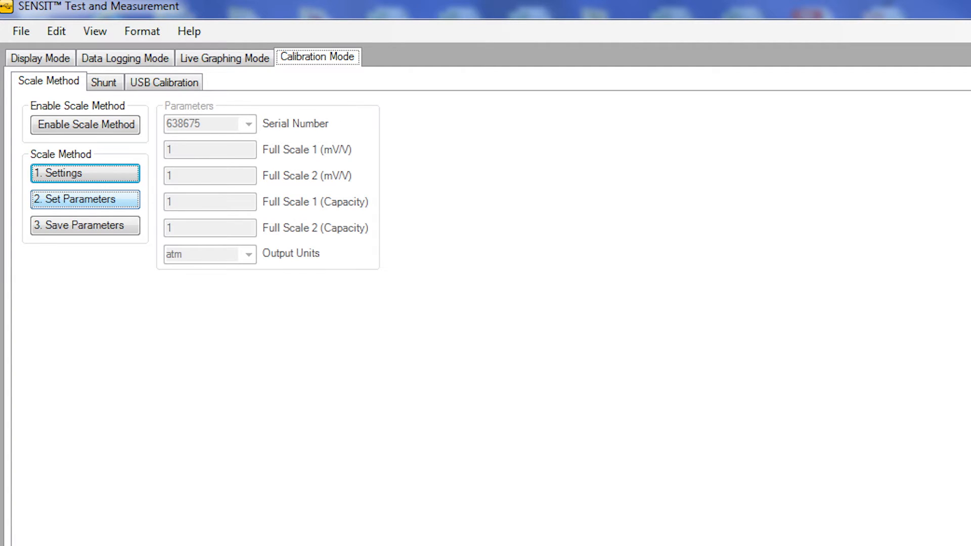
left_click(85, 225)
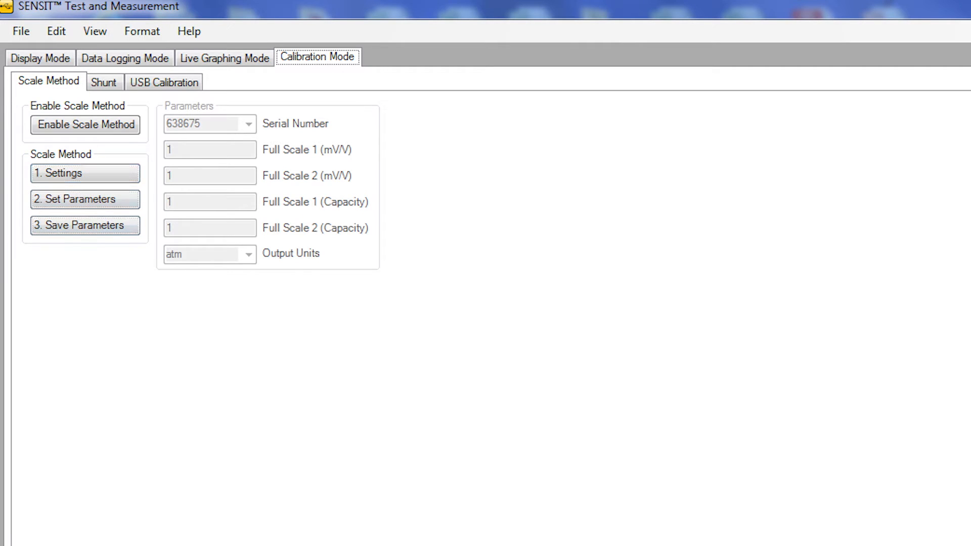
left_click(85, 124)
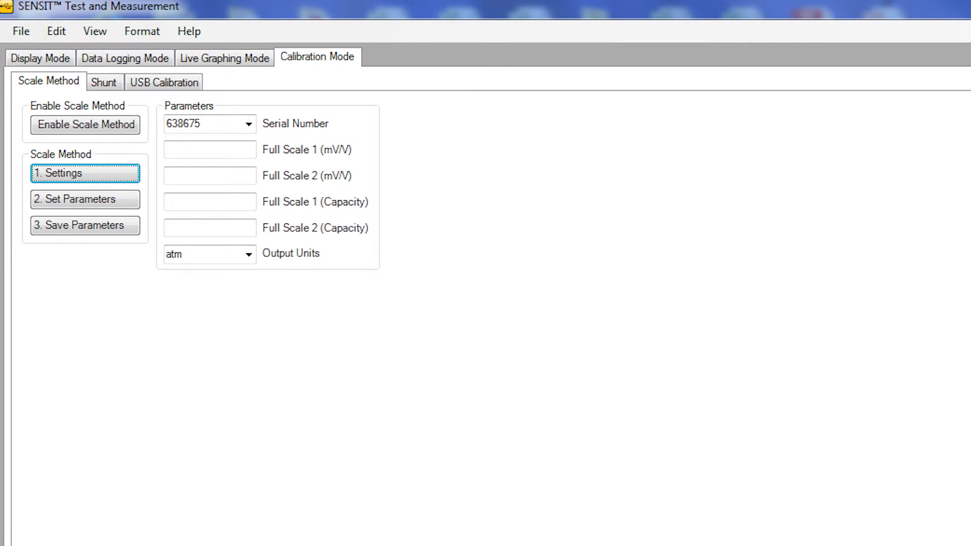
Set 1.8 mV/V full scale, 100 lb capacity, apply and save the parameters, and enable the scale method.
left_click(249, 124)
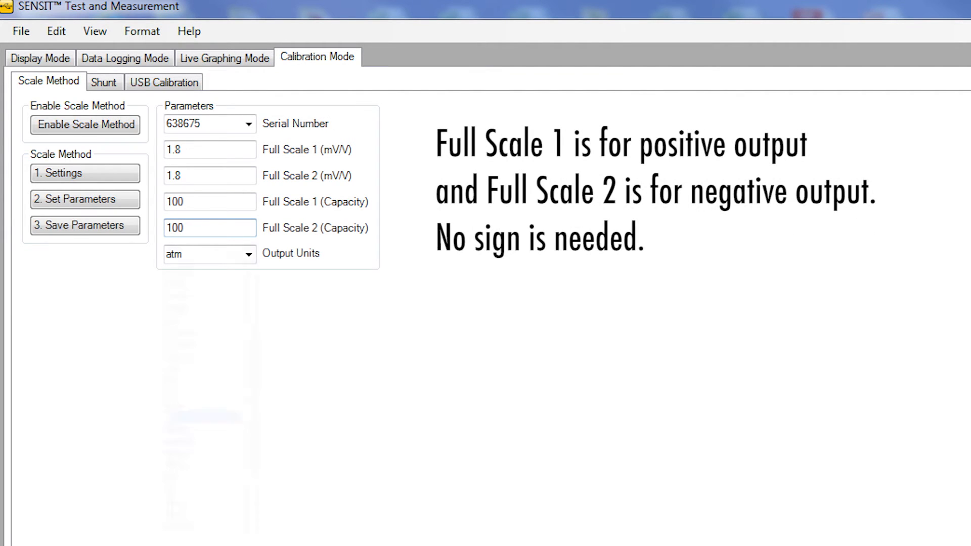
left_click(249, 254)
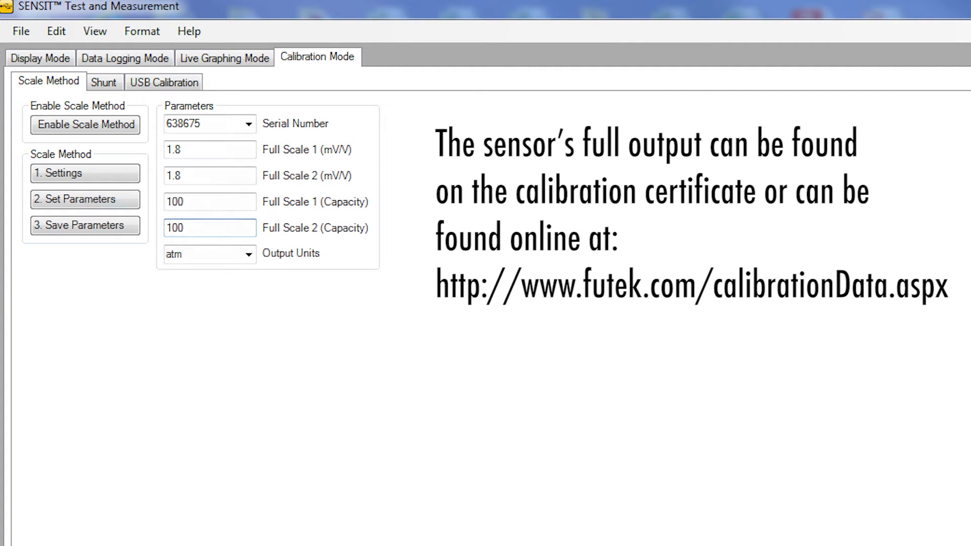
left_click(85, 199)
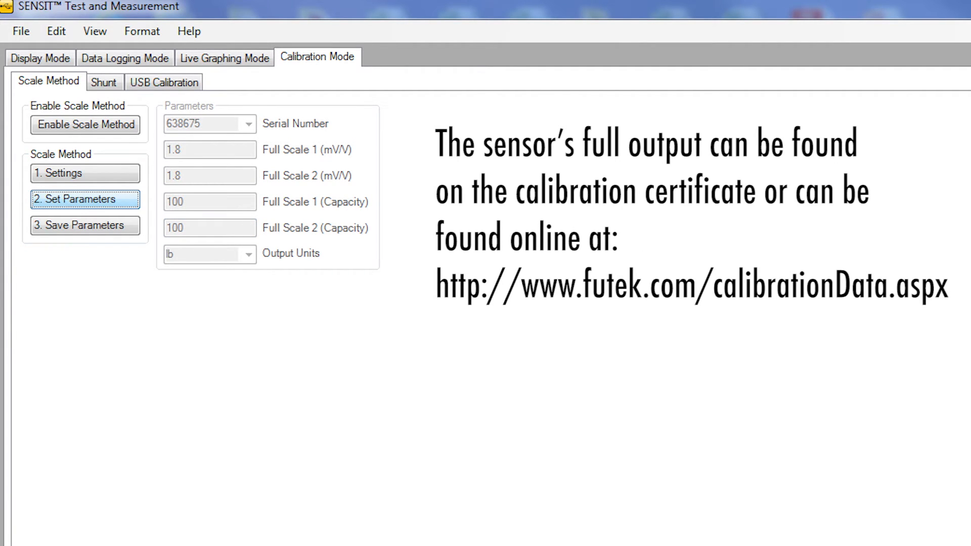
left_click(84, 225)
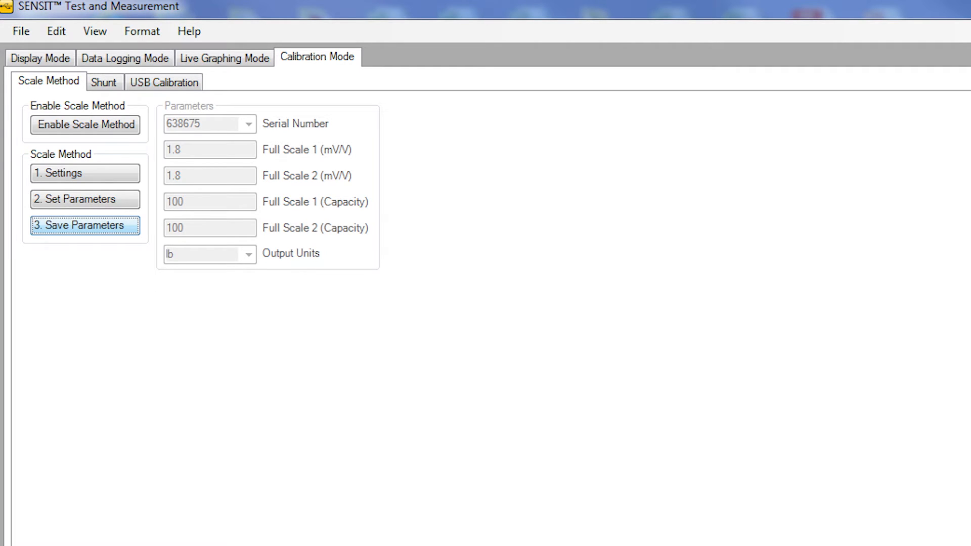
left_click(85, 124)
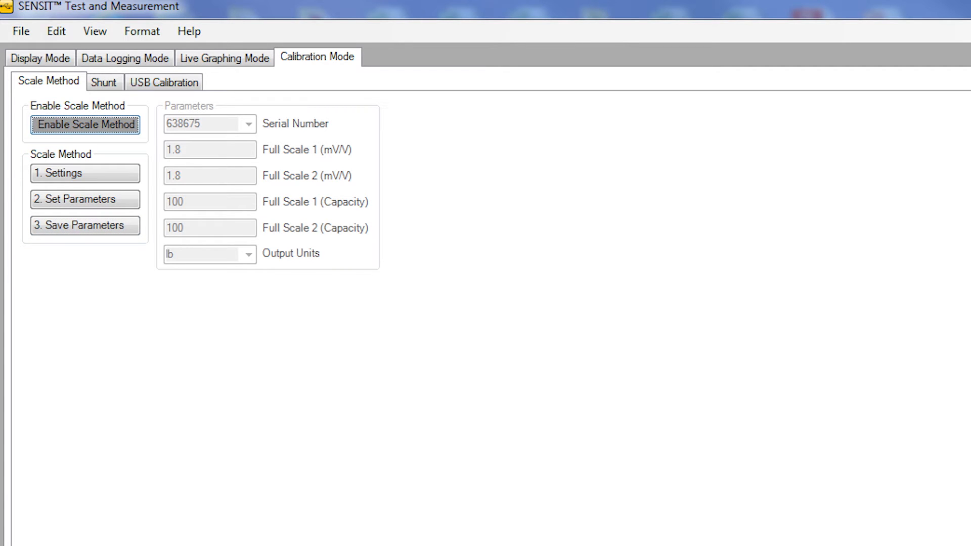
left_click(446, 327)
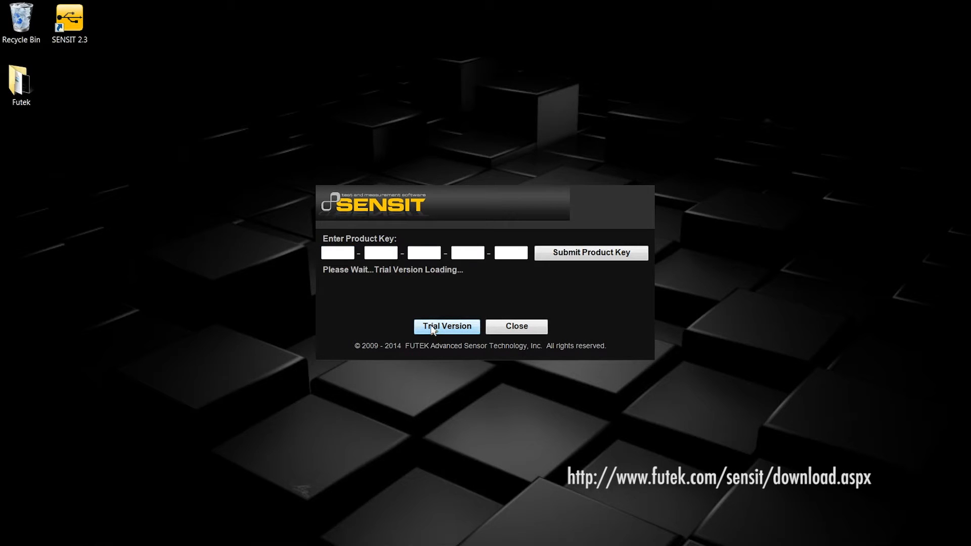
Start SENSIT in trial mode, load the saved device list and maximize the window.
left_click(446, 327)
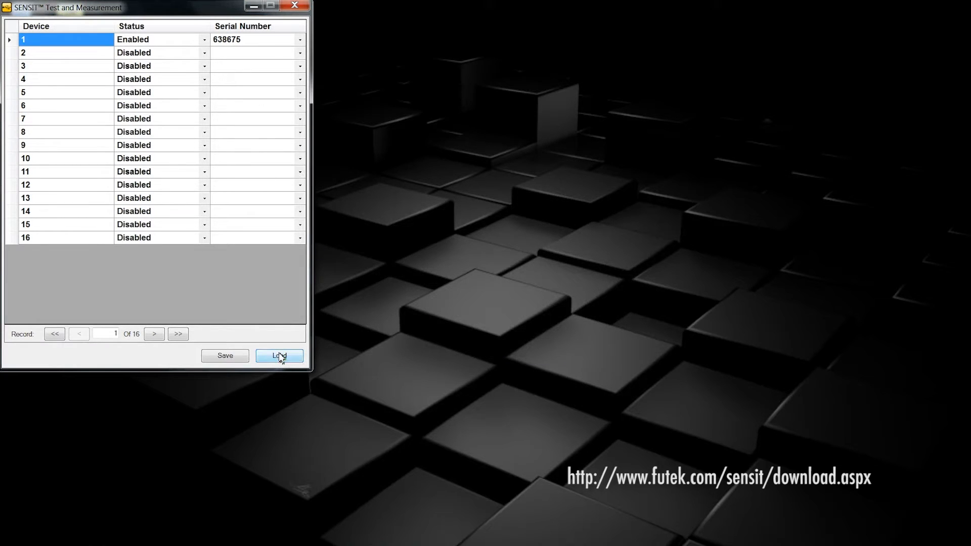
left_click(279, 355)
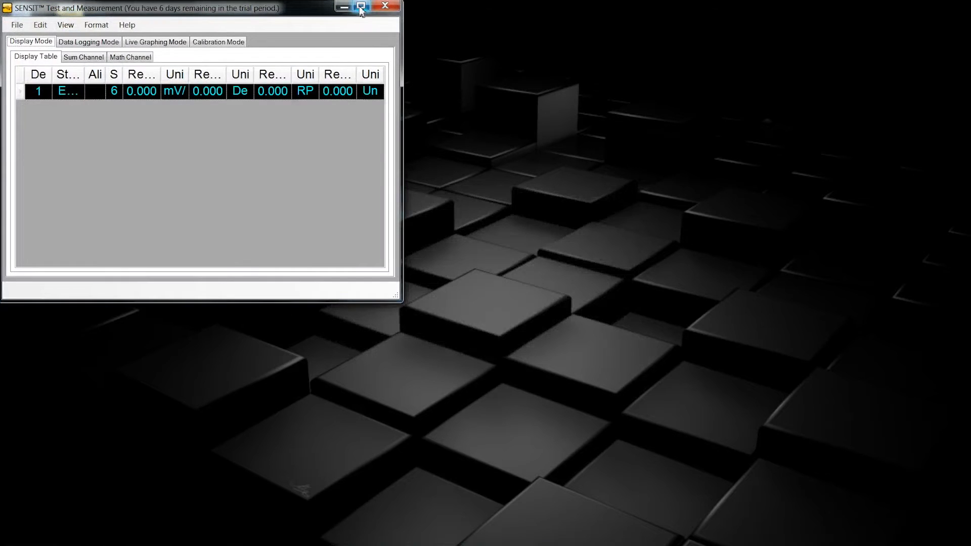
left_click(361, 6)
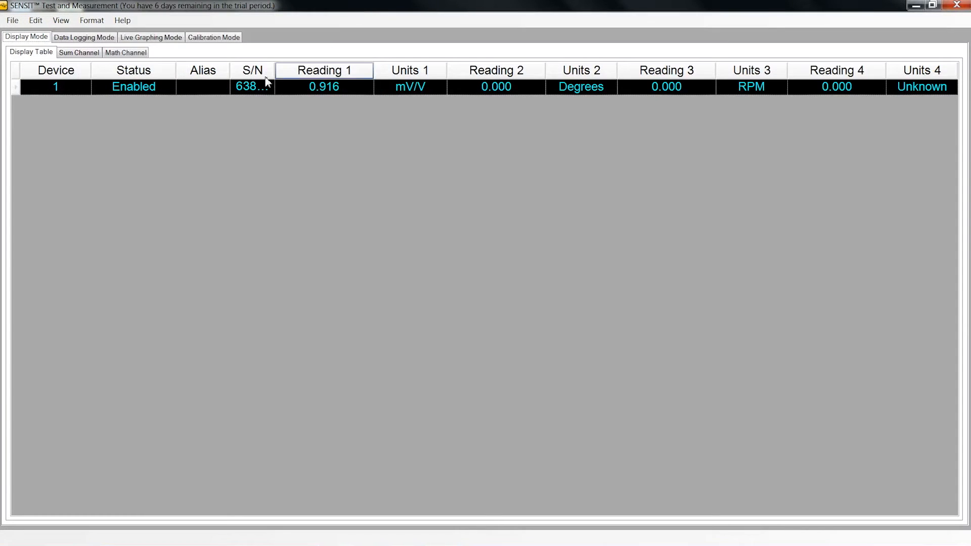
Assign the System 4 sensor profile to device 1 from its row's context menu.
right_click(133, 87)
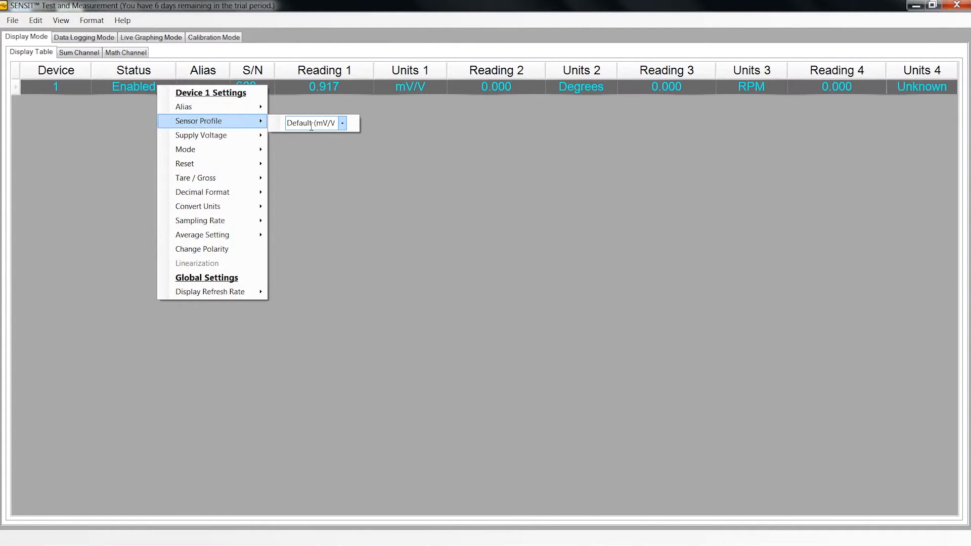
left_click(342, 123)
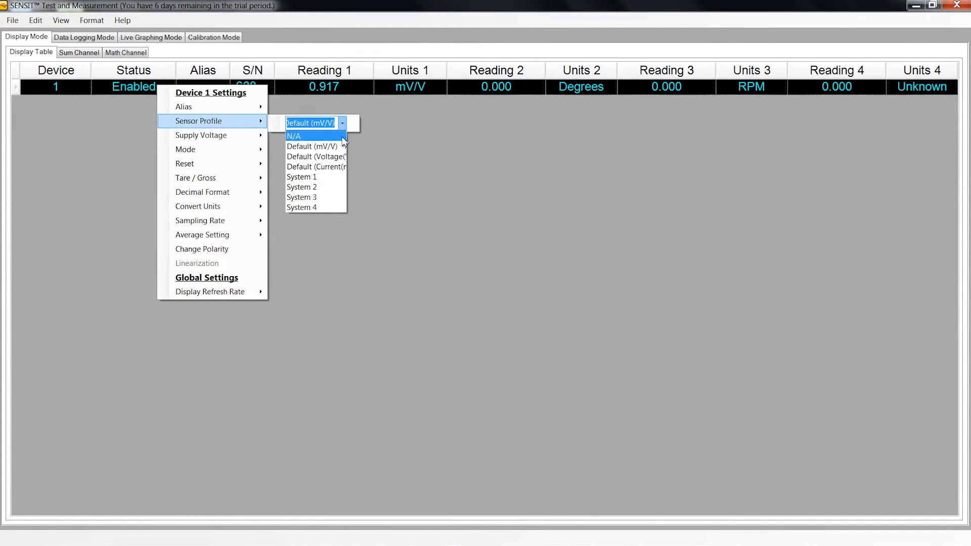
mouse_move(312, 145)
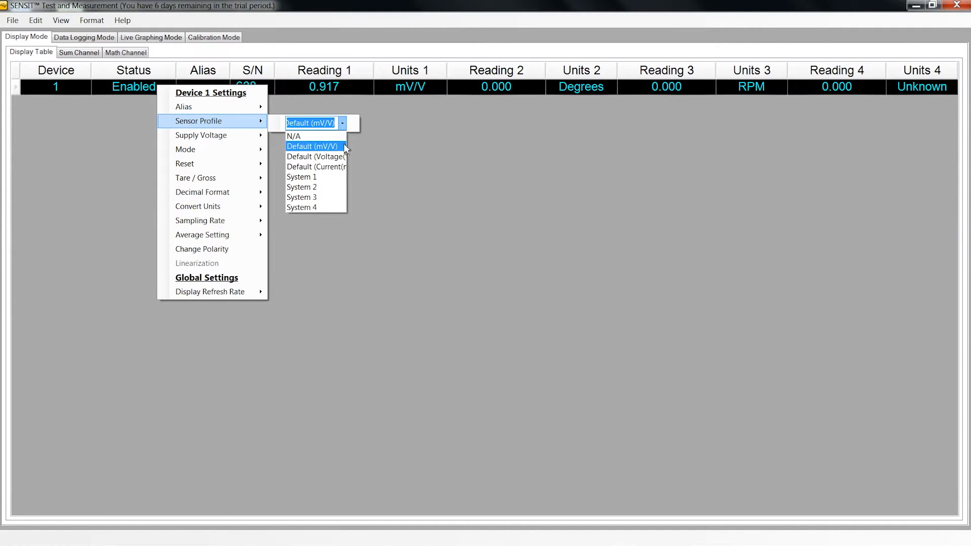
mouse_move(315, 155)
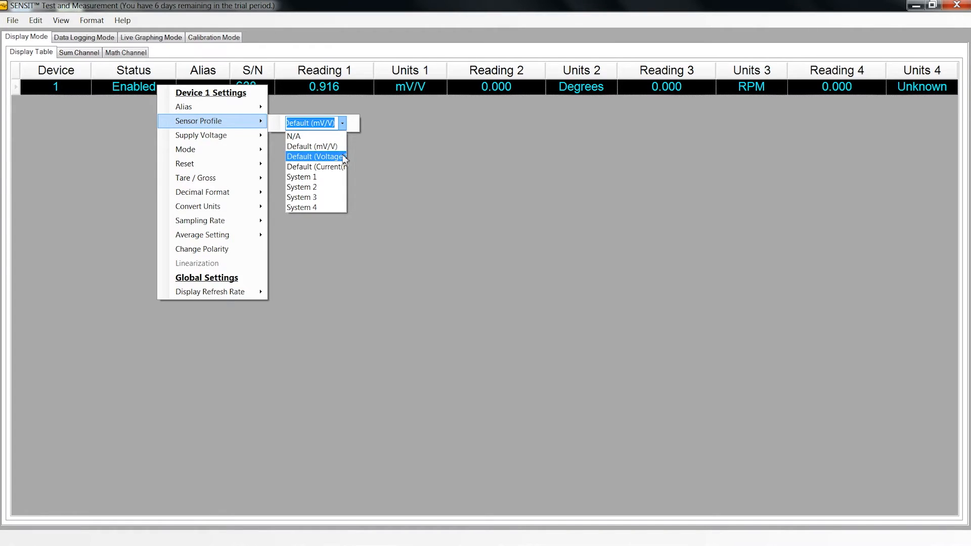
mouse_move(316, 166)
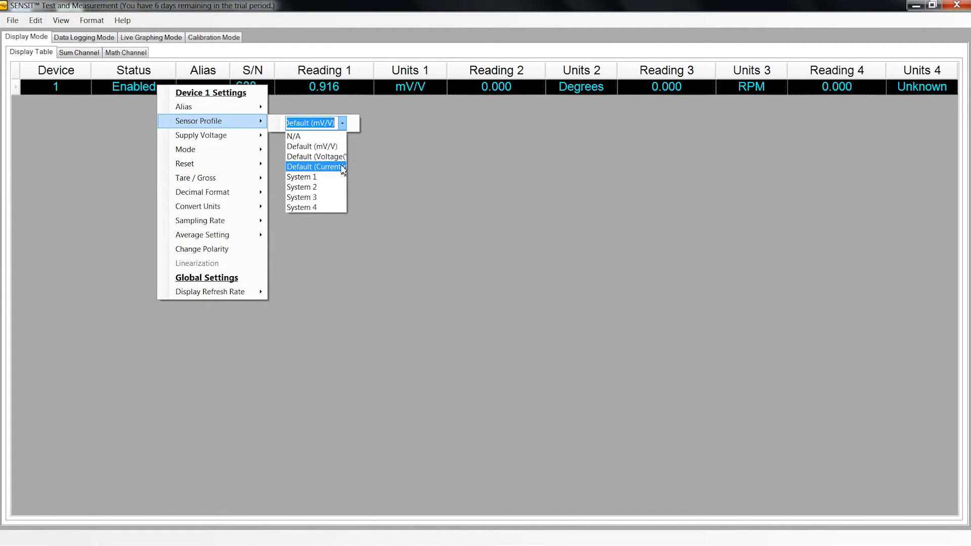
mouse_move(301, 177)
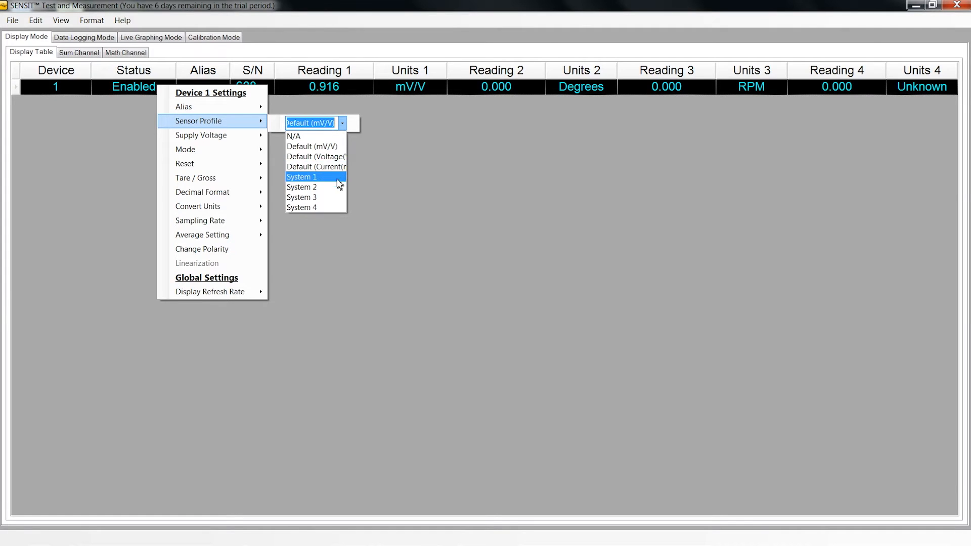
mouse_move(333, 208)
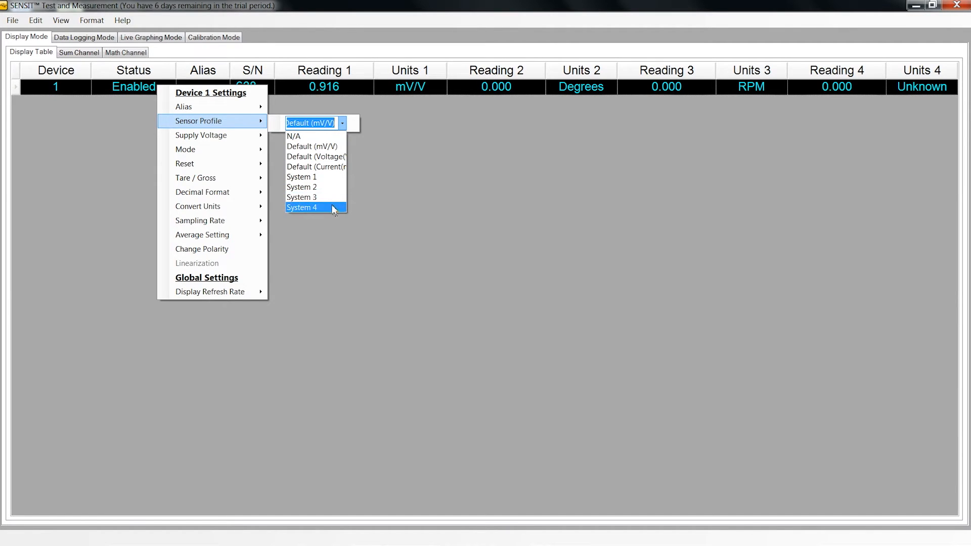
left_click(301, 207)
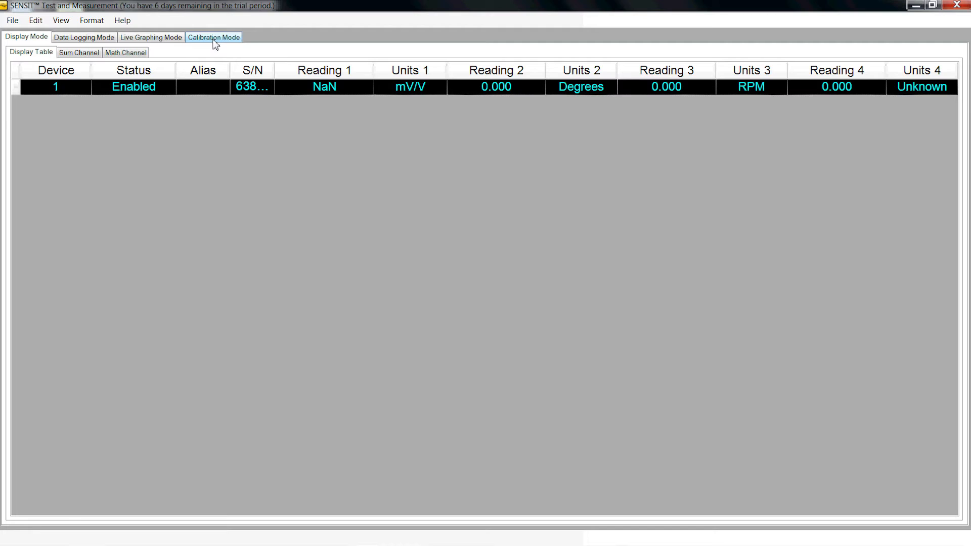
Go to Calibration Mode > USB Calibration and start step 1, Settings, for device 1.
left_click(214, 37)
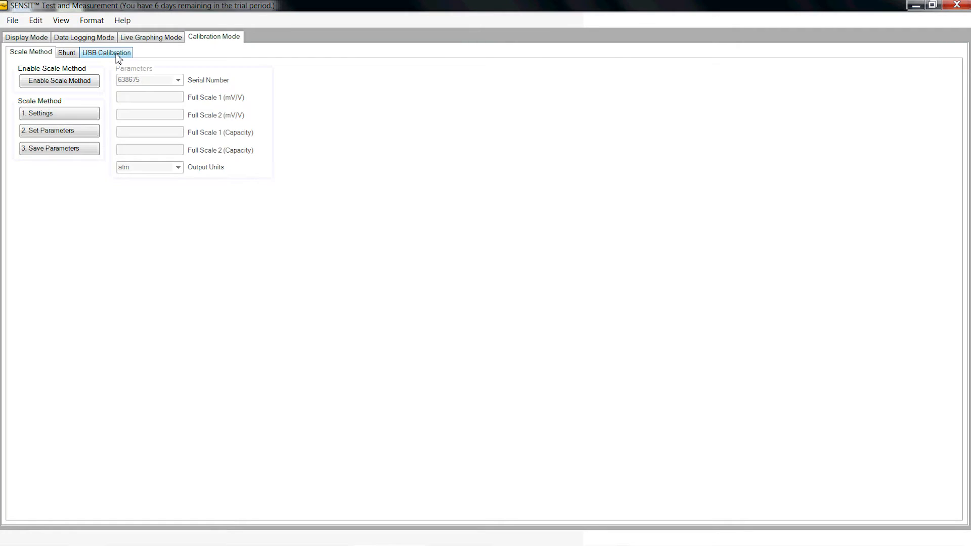
left_click(106, 52)
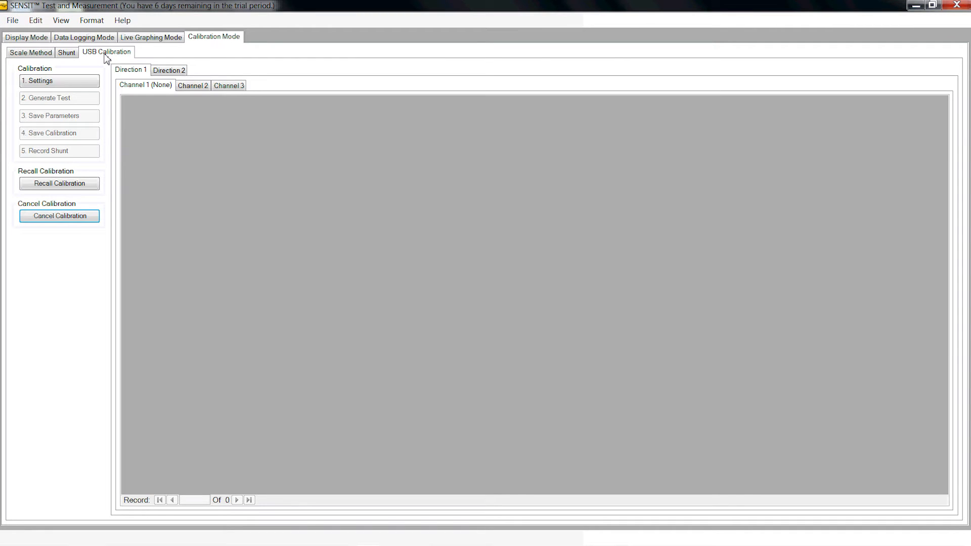
mouse_move(108, 85)
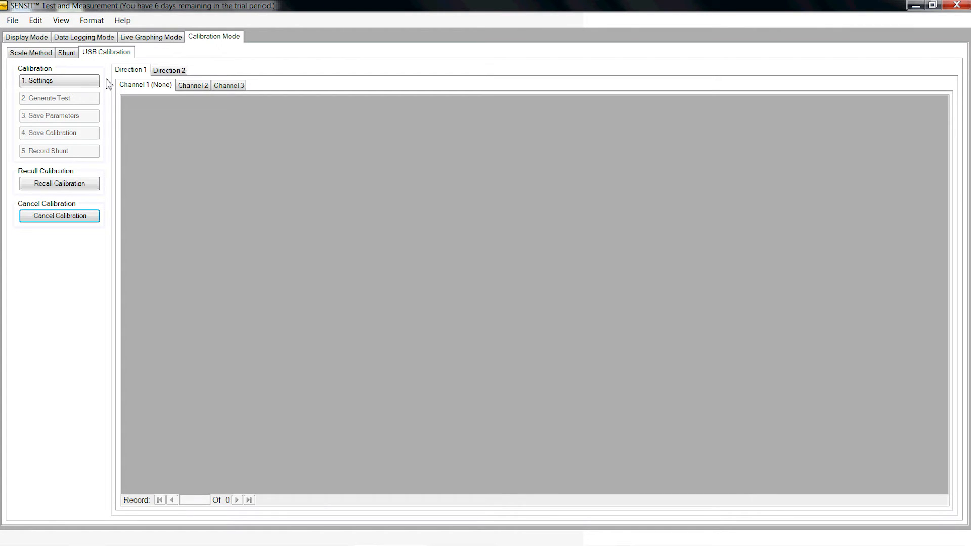
mouse_move(107, 98)
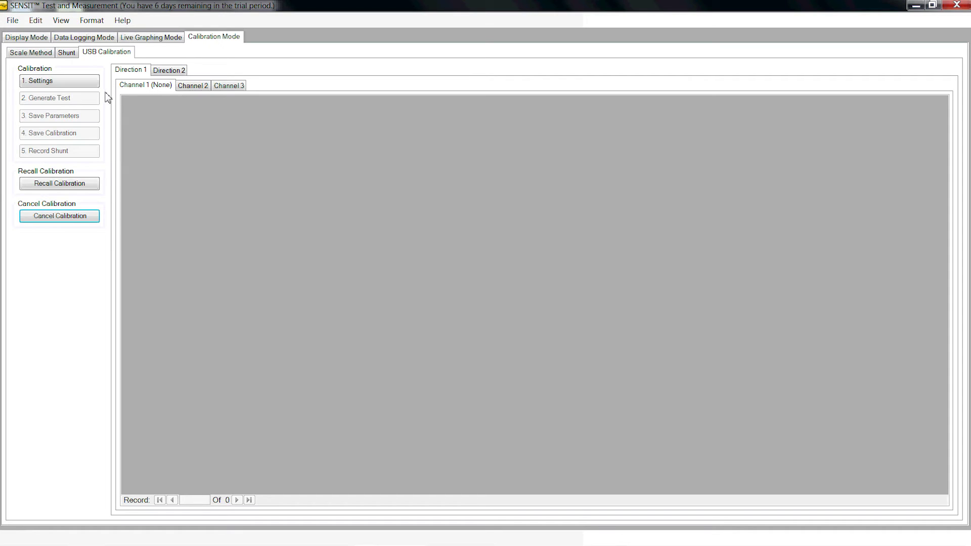
mouse_move(107, 137)
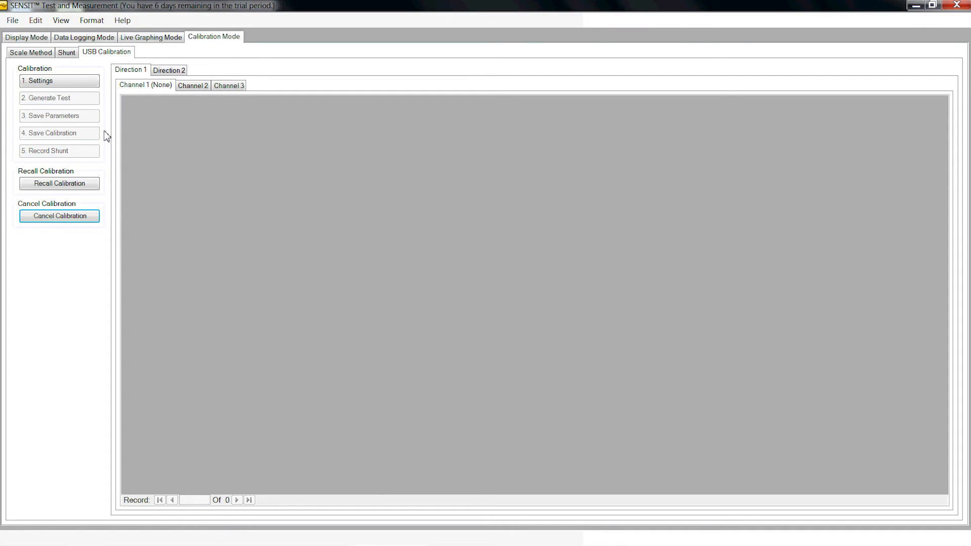
mouse_move(114, 104)
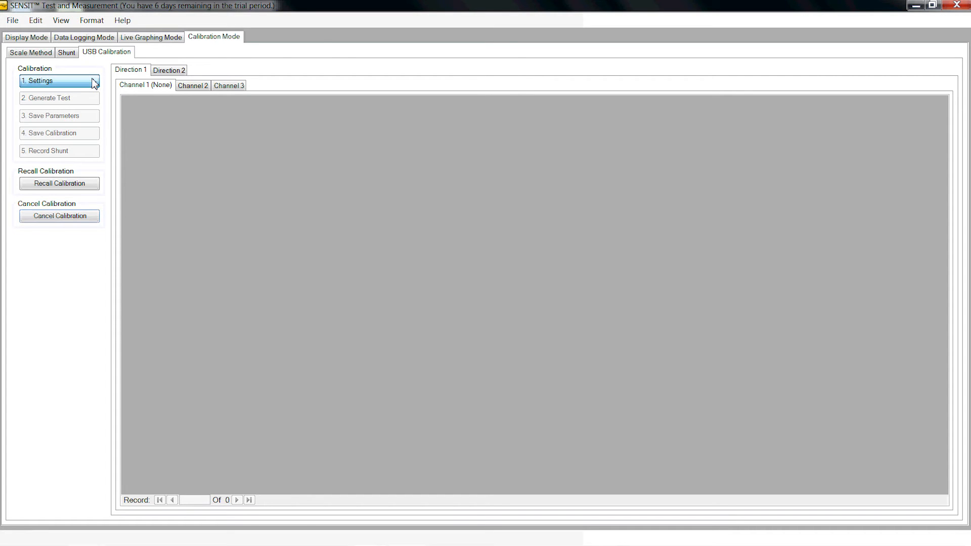
left_click(56, 81)
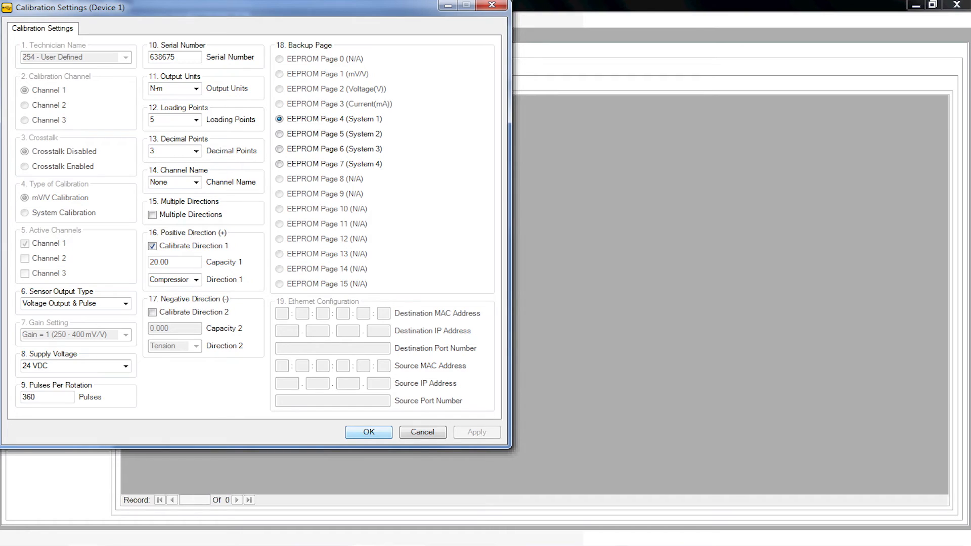
Review the Sensor Output Type and Supply Voltage lists, keeping Voltage Output & Pulse and 24 VDC.
left_click(74, 304)
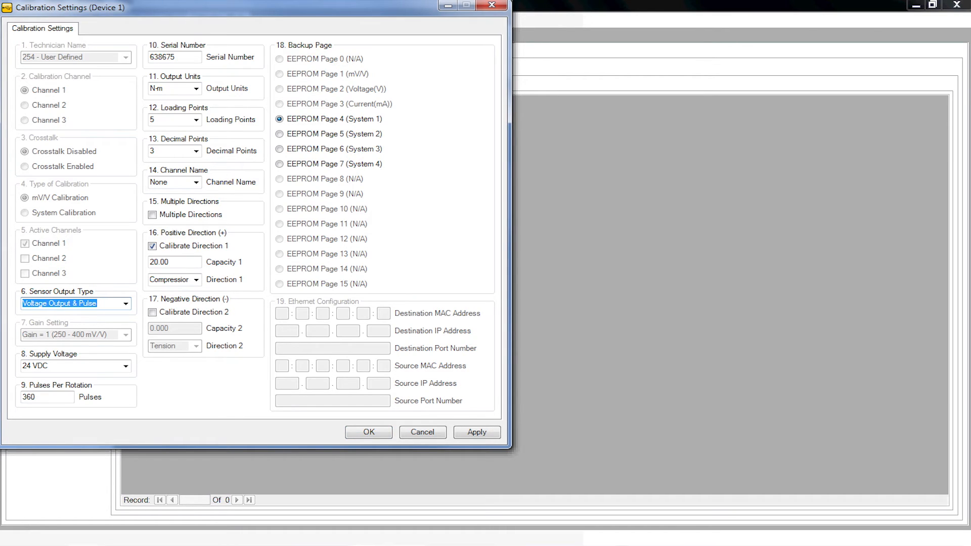
left_click(125, 304)
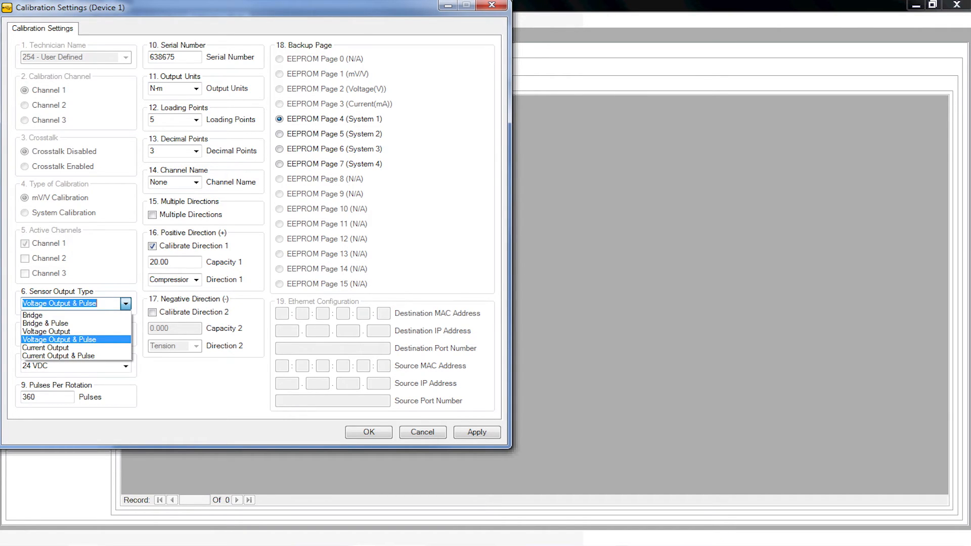
left_click(60, 340)
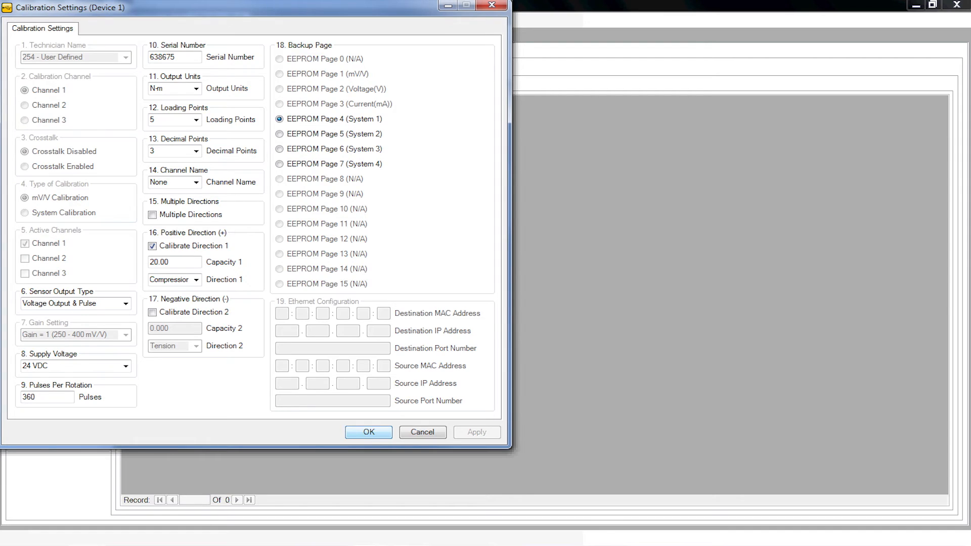
left_click(71, 365)
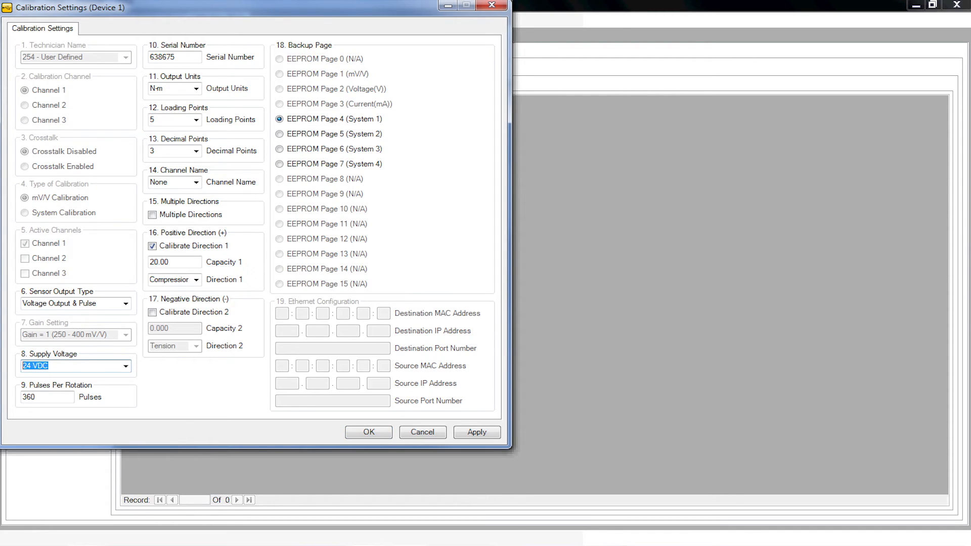
left_click(125, 366)
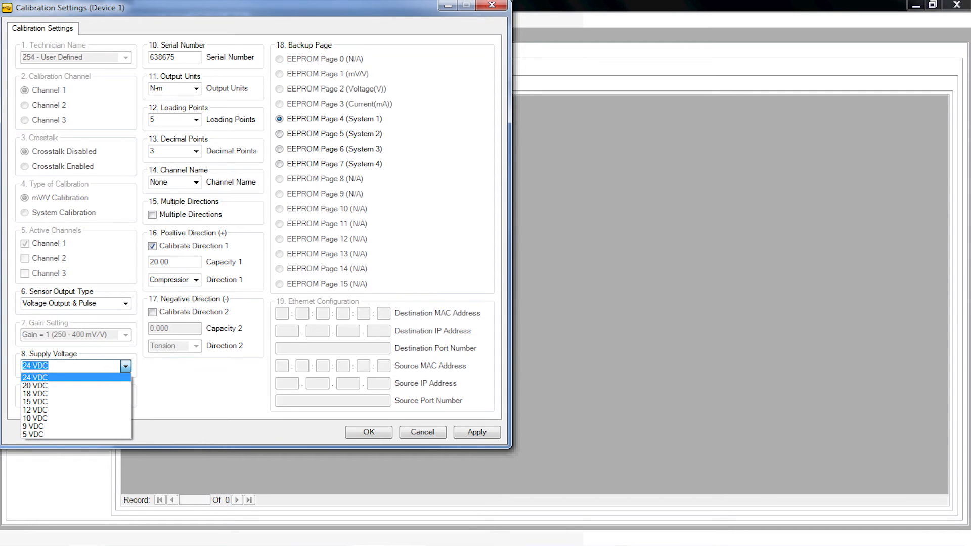
left_click(36, 378)
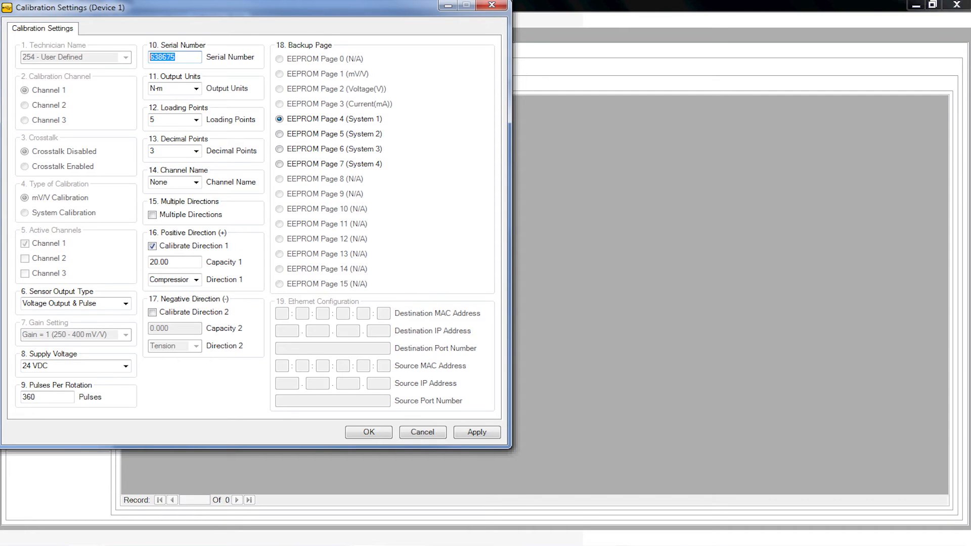
Review Output Units (N-m), Loading Points (5), Decimal Points and Channel Name, then confirm the settings with OK.
left_click(170, 88)
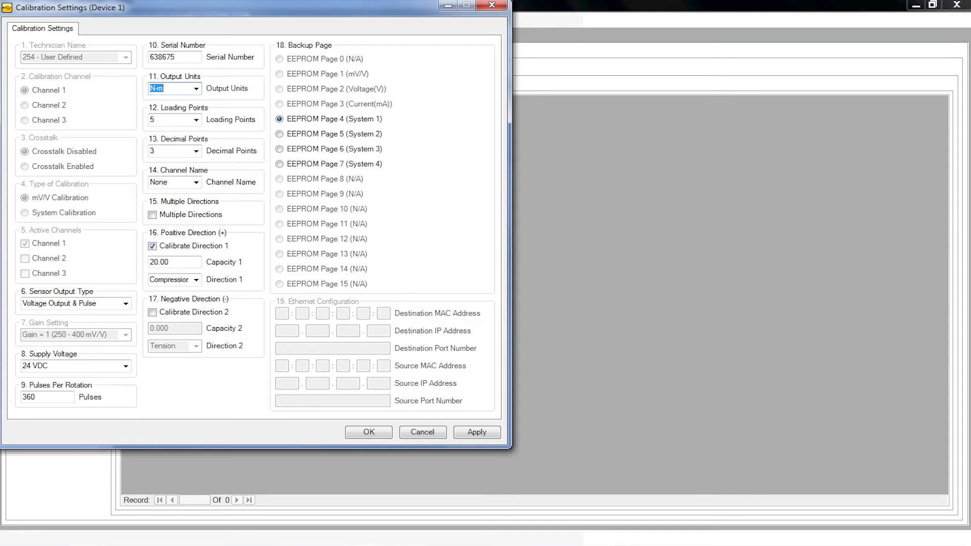
left_click(196, 88)
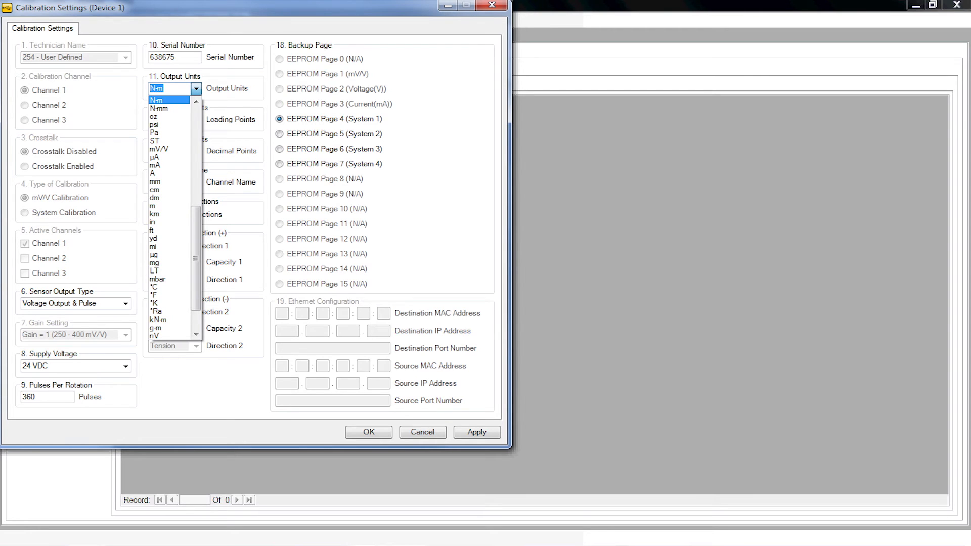
left_click(167, 100)
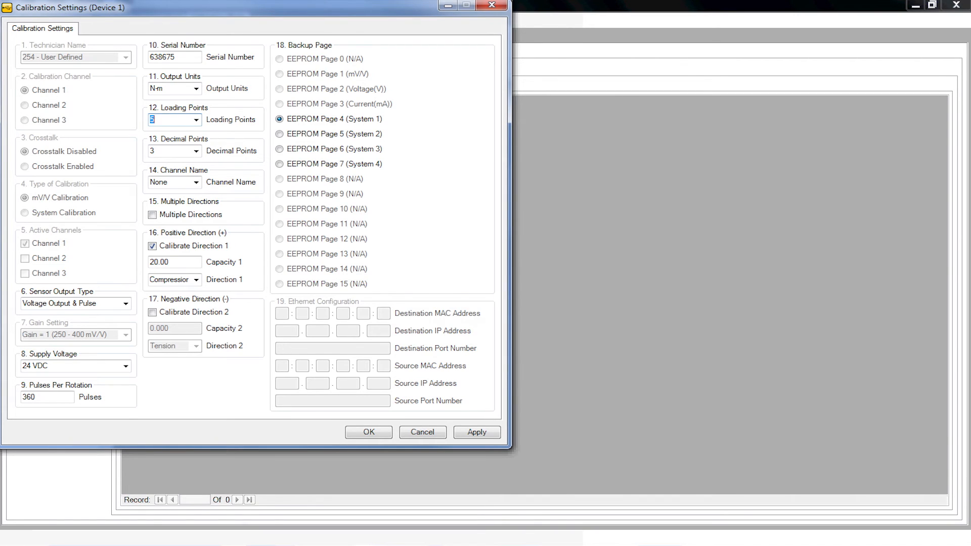
left_click(195, 120)
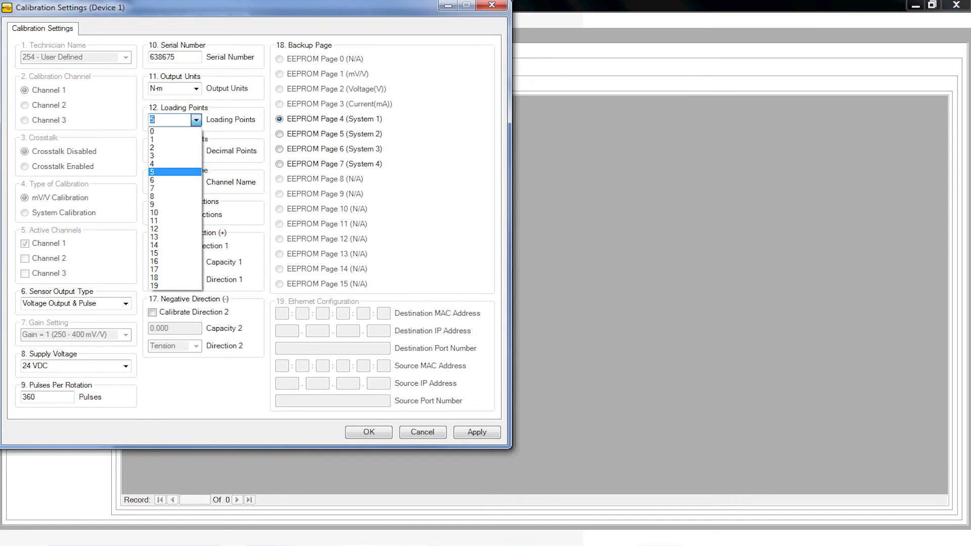
left_click(151, 167)
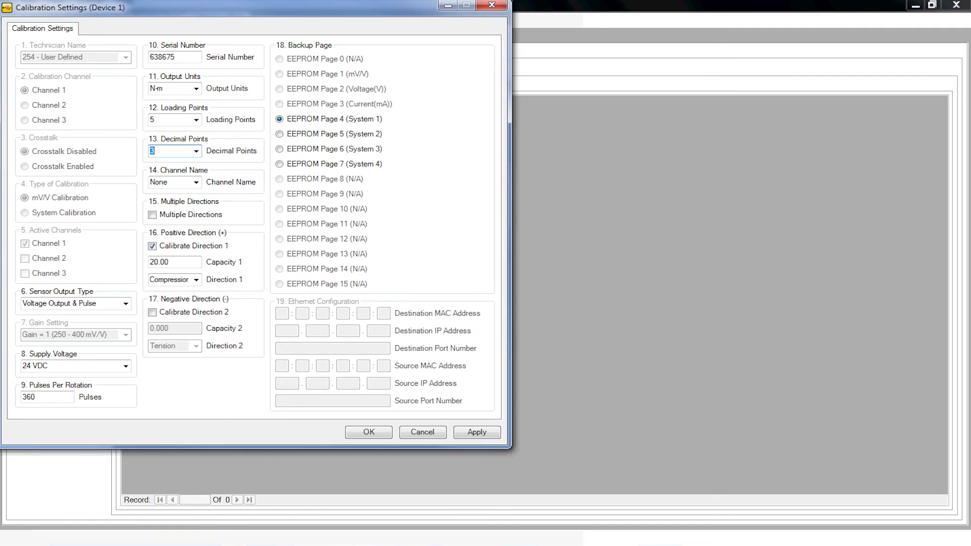
left_click(195, 151)
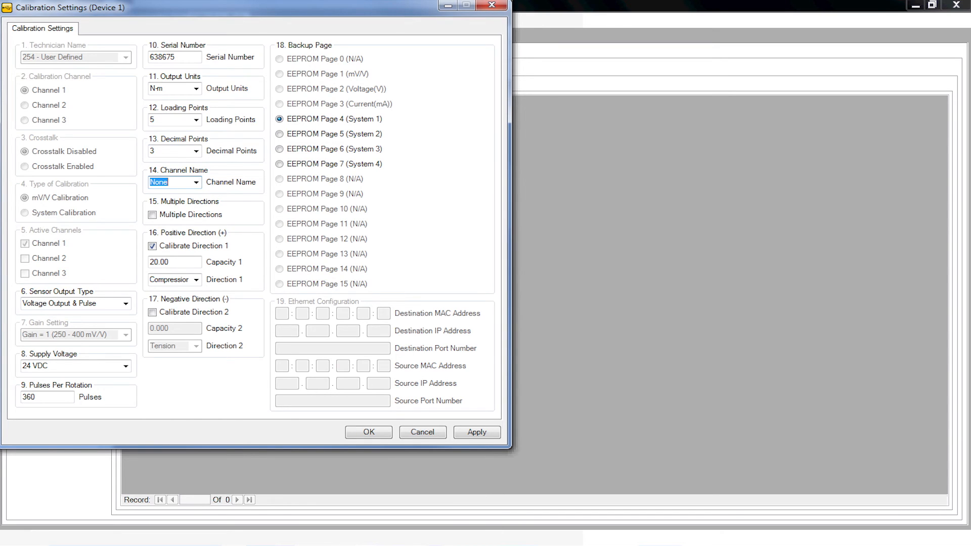
left_click(197, 181)
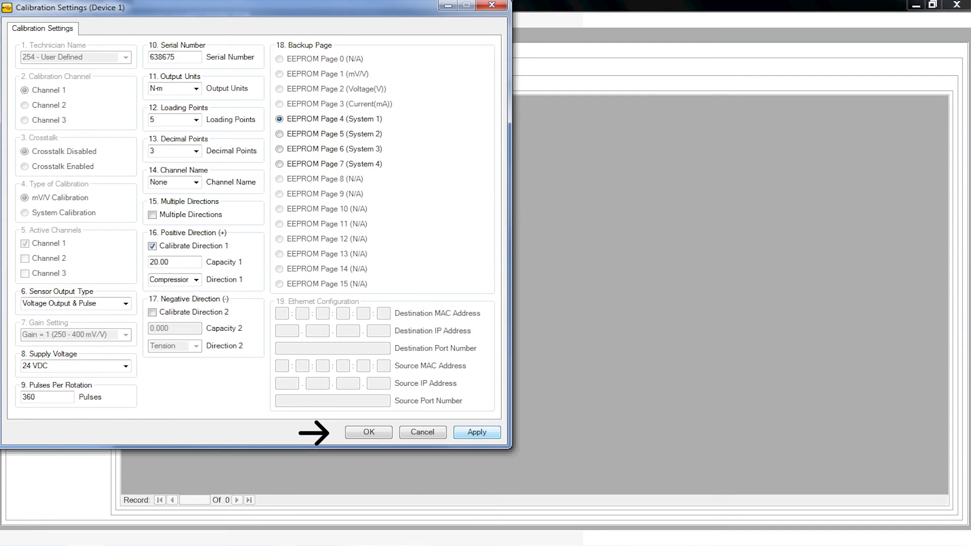
left_click(369, 433)
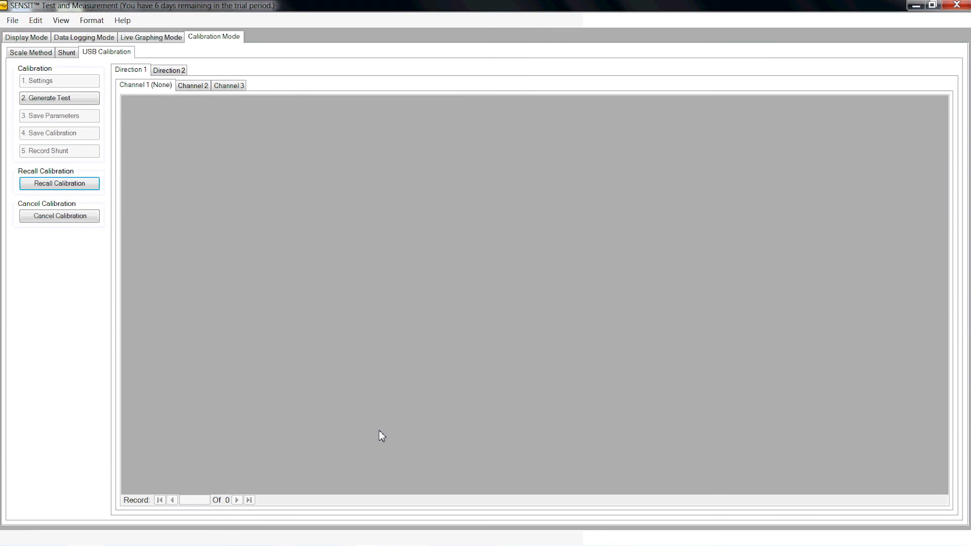
mouse_move(311, 289)
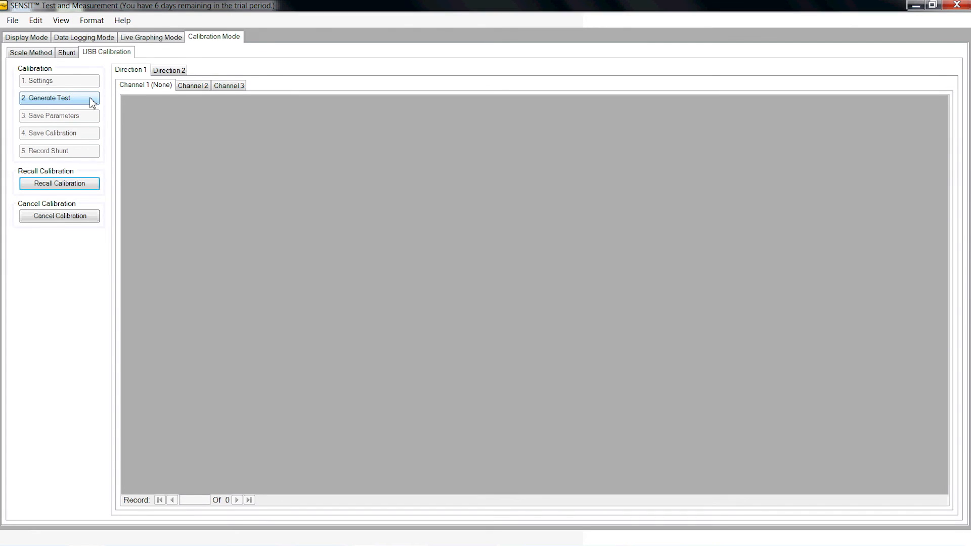
Generate the test table with natural zero and loads from 0 to 20 N-m in 4 N-m steps.
left_click(58, 97)
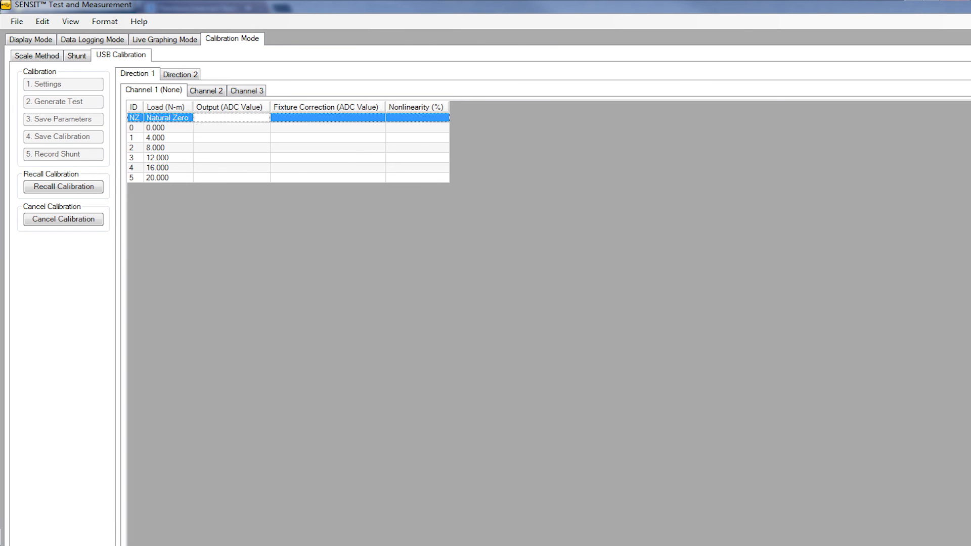
Capture the ADC output for each load row, from 8387869 at natural zero to 12893245 at 20 N-m.
left_click(229, 117)
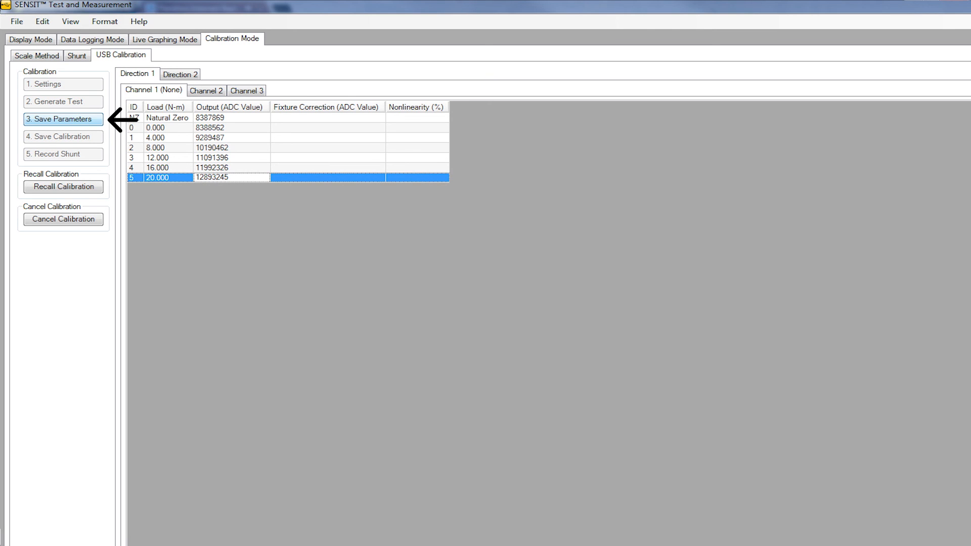
Save the captured parameters and the USB520 calibration, filling fixture correction and nonlinearity values.
left_click(63, 120)
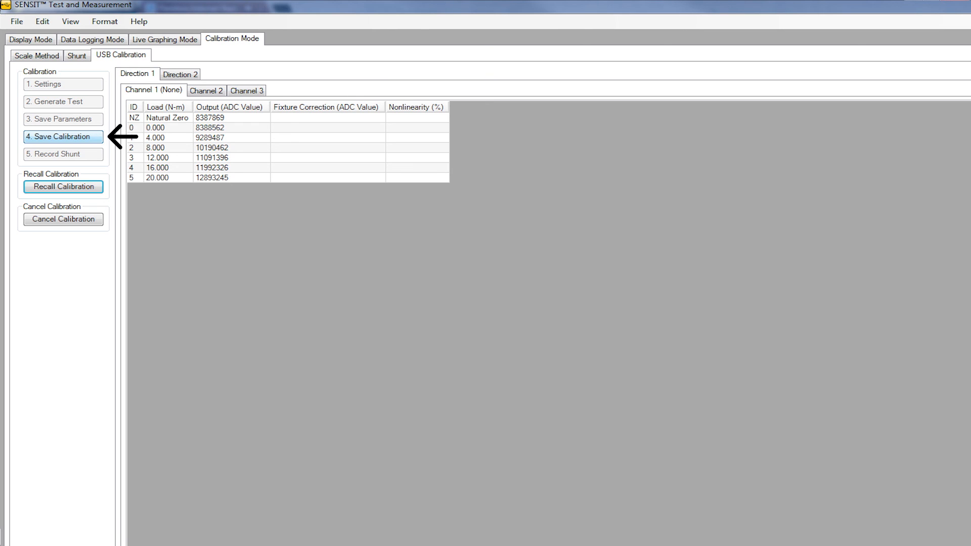
left_click(62, 137)
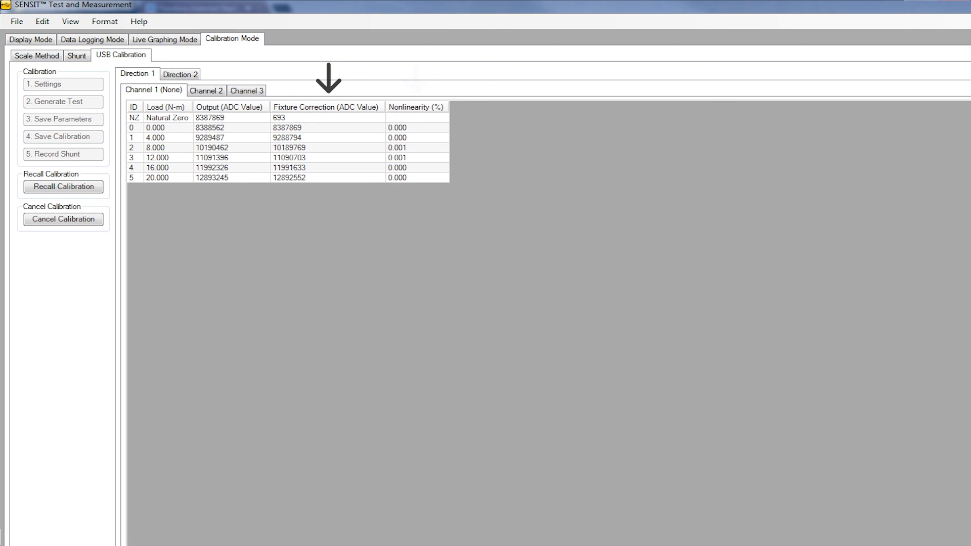
mouse_move(416, 79)
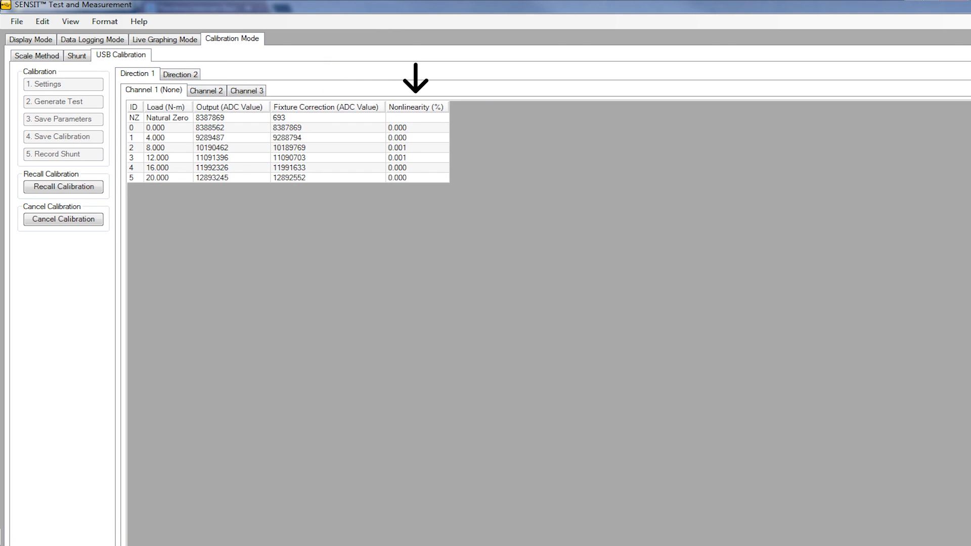